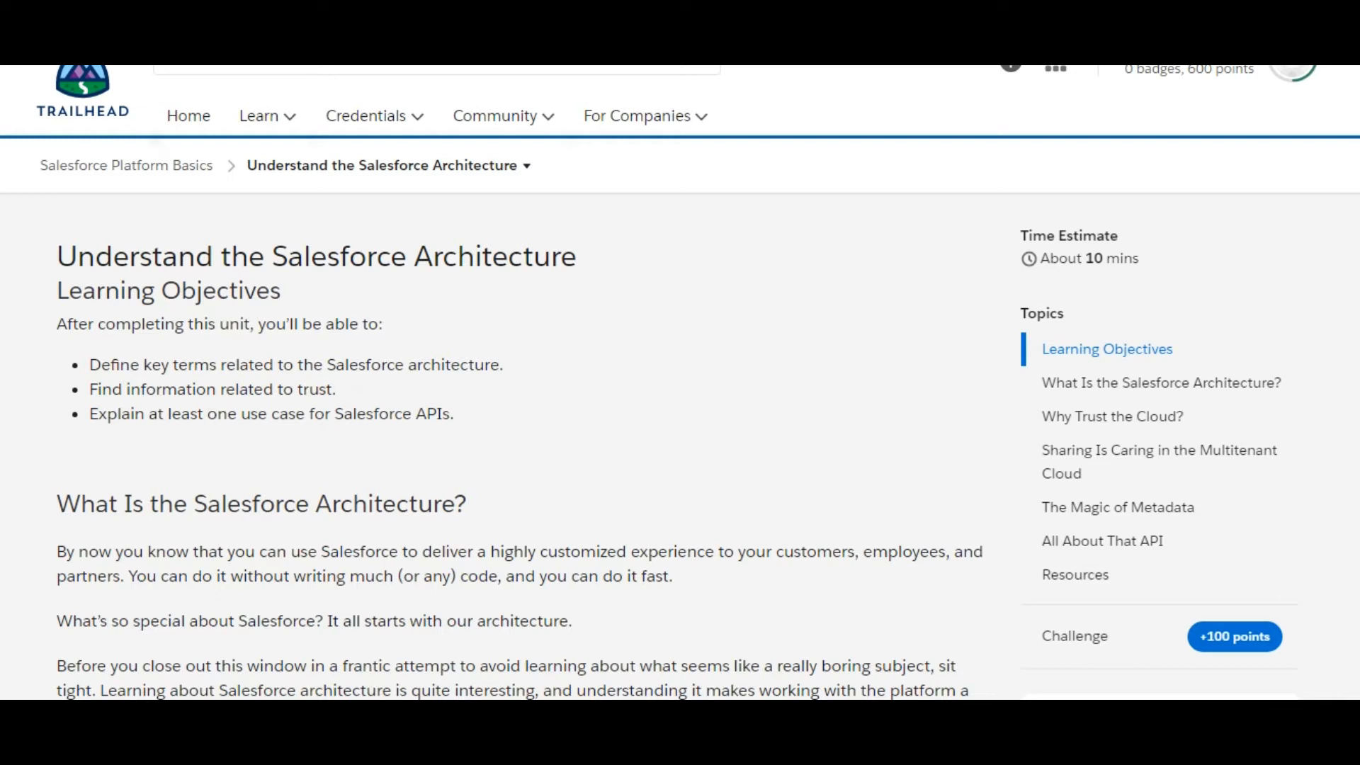
Scroll through the architecture, multitenancy and resources sections until the quiz's first questions appear.
scroll("down", 3)
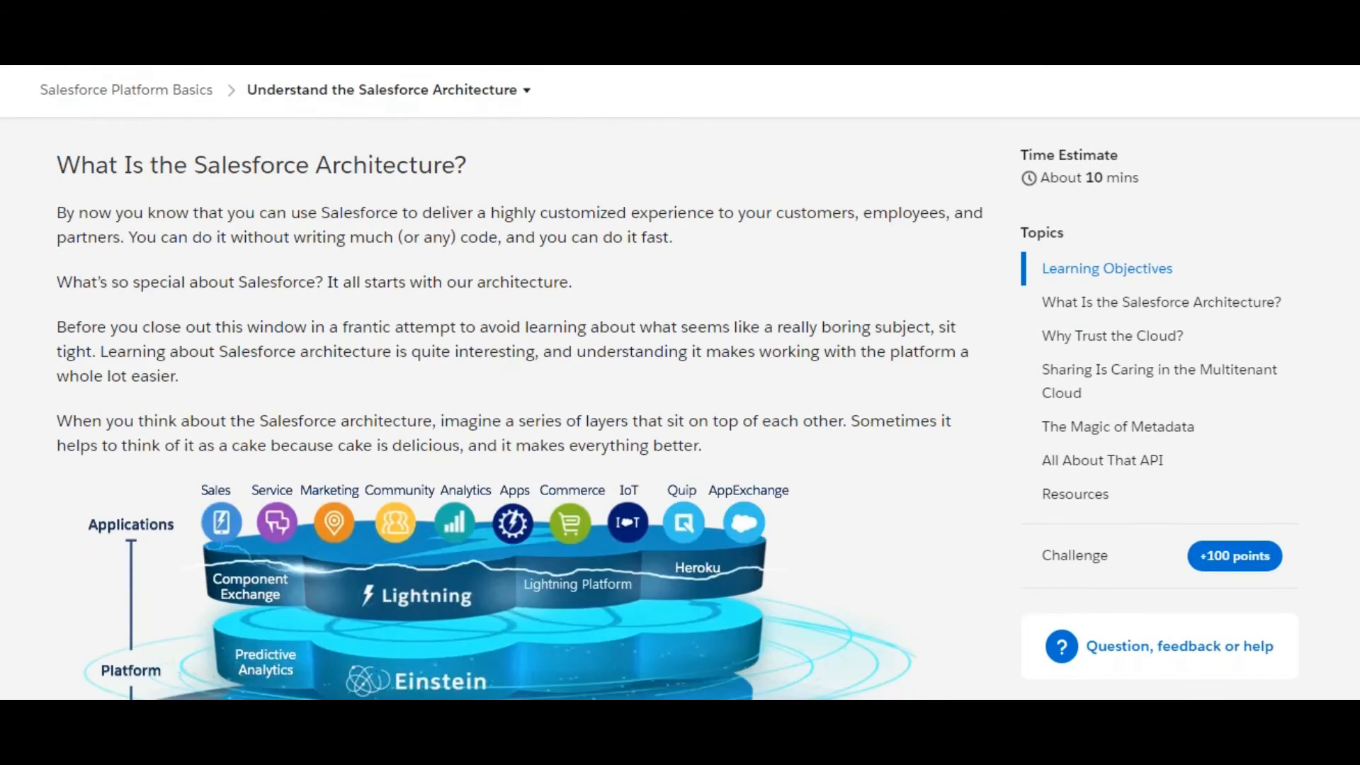
scroll("down", 3)
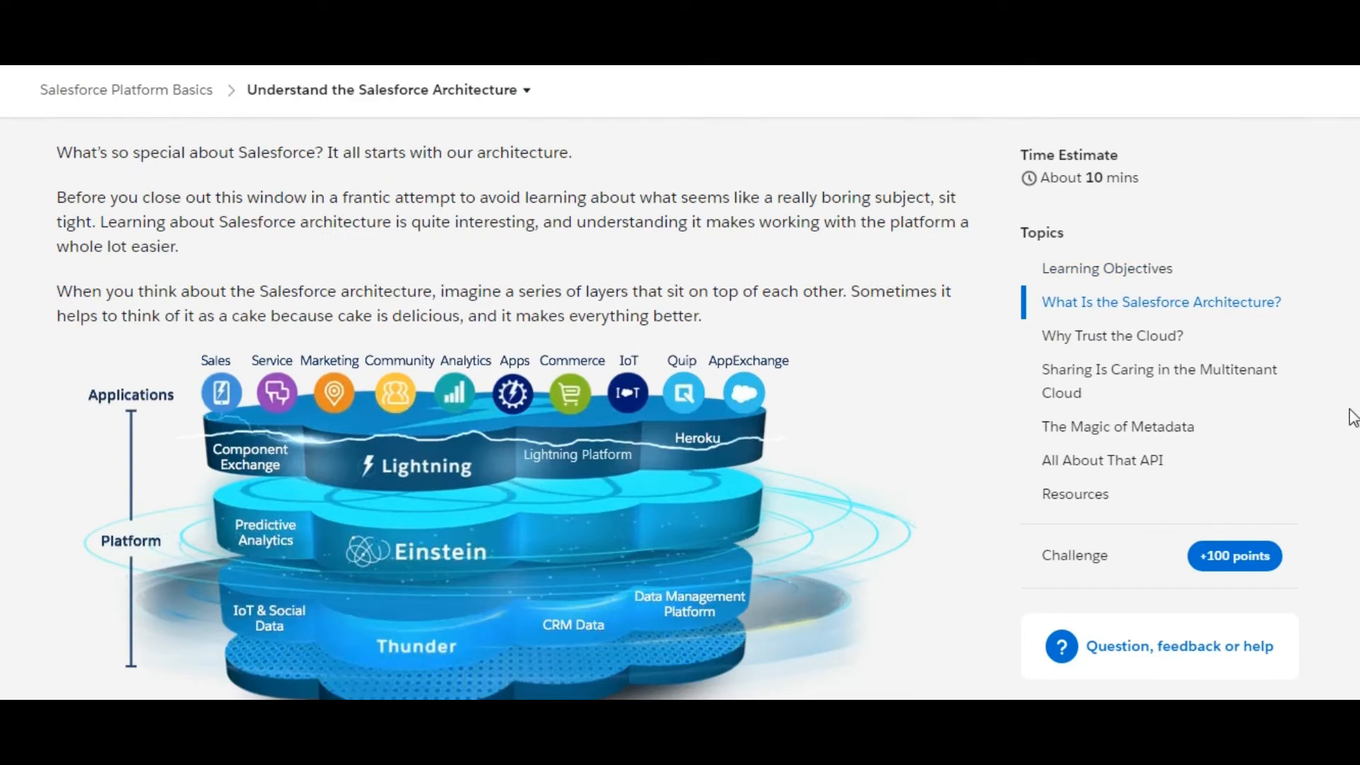
scroll("down", 3)
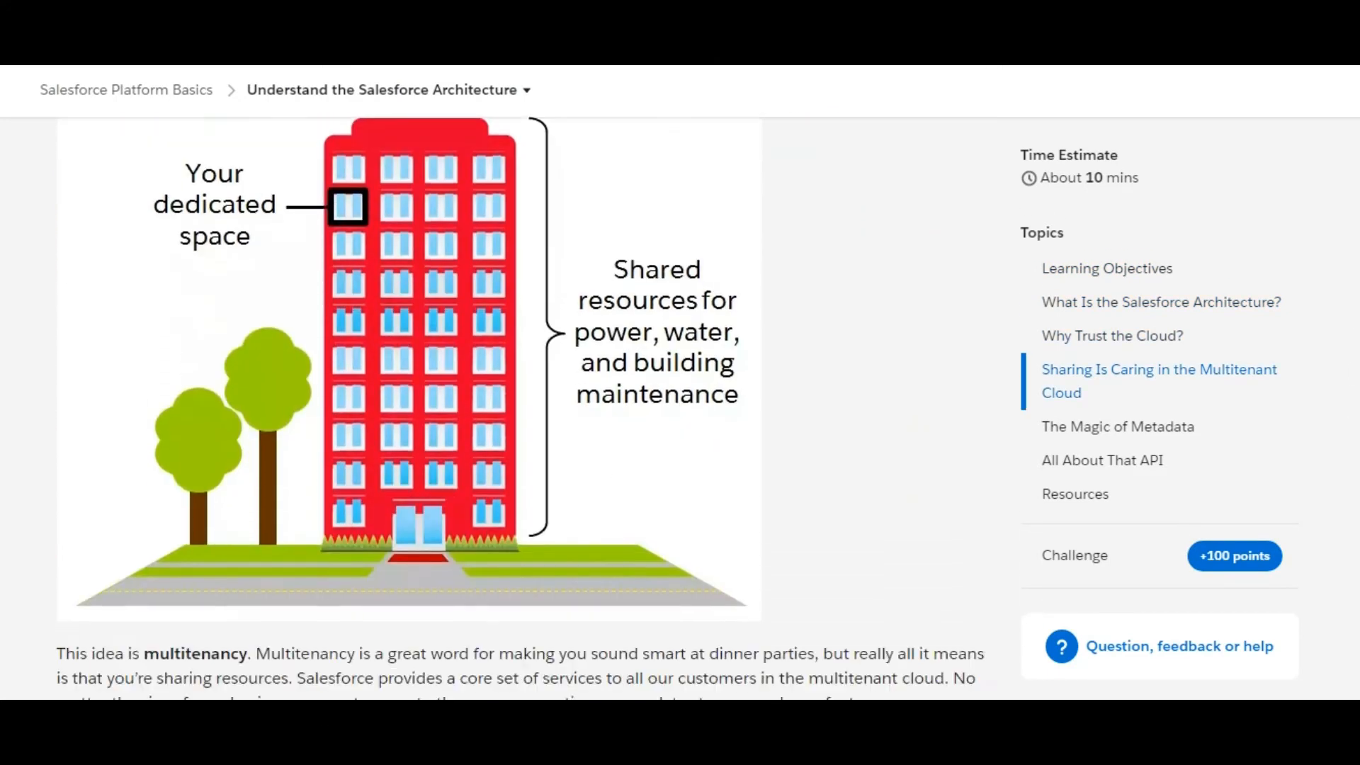
scroll("down", 3)
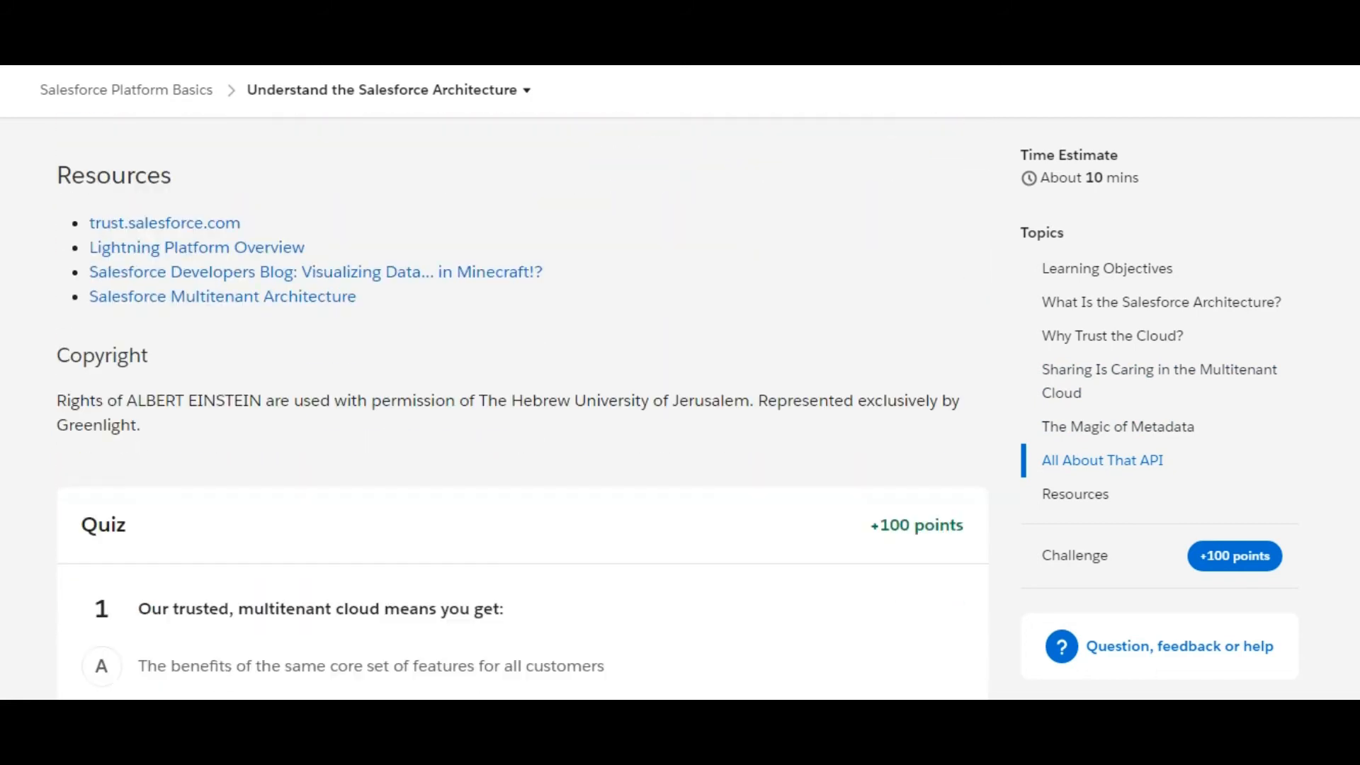
scroll("down", 3)
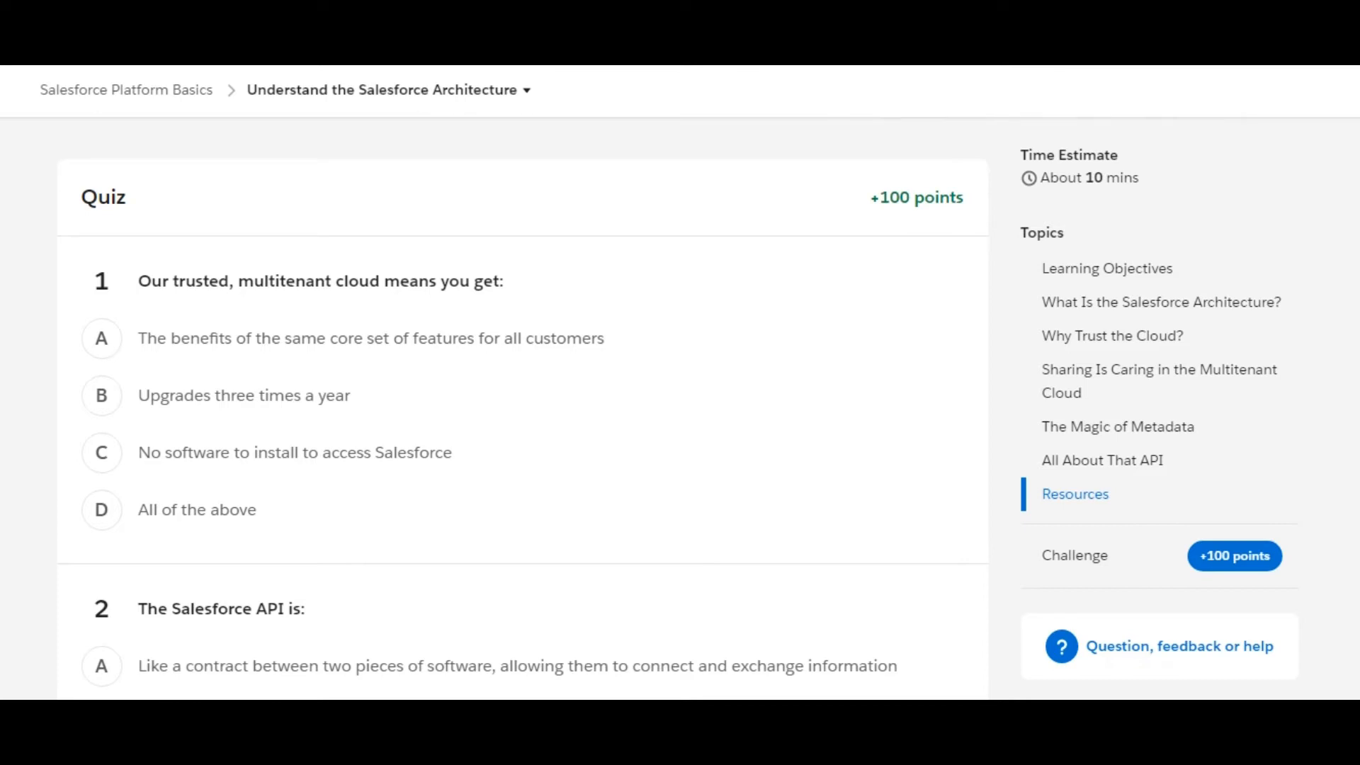
mouse_move(1193, 612)
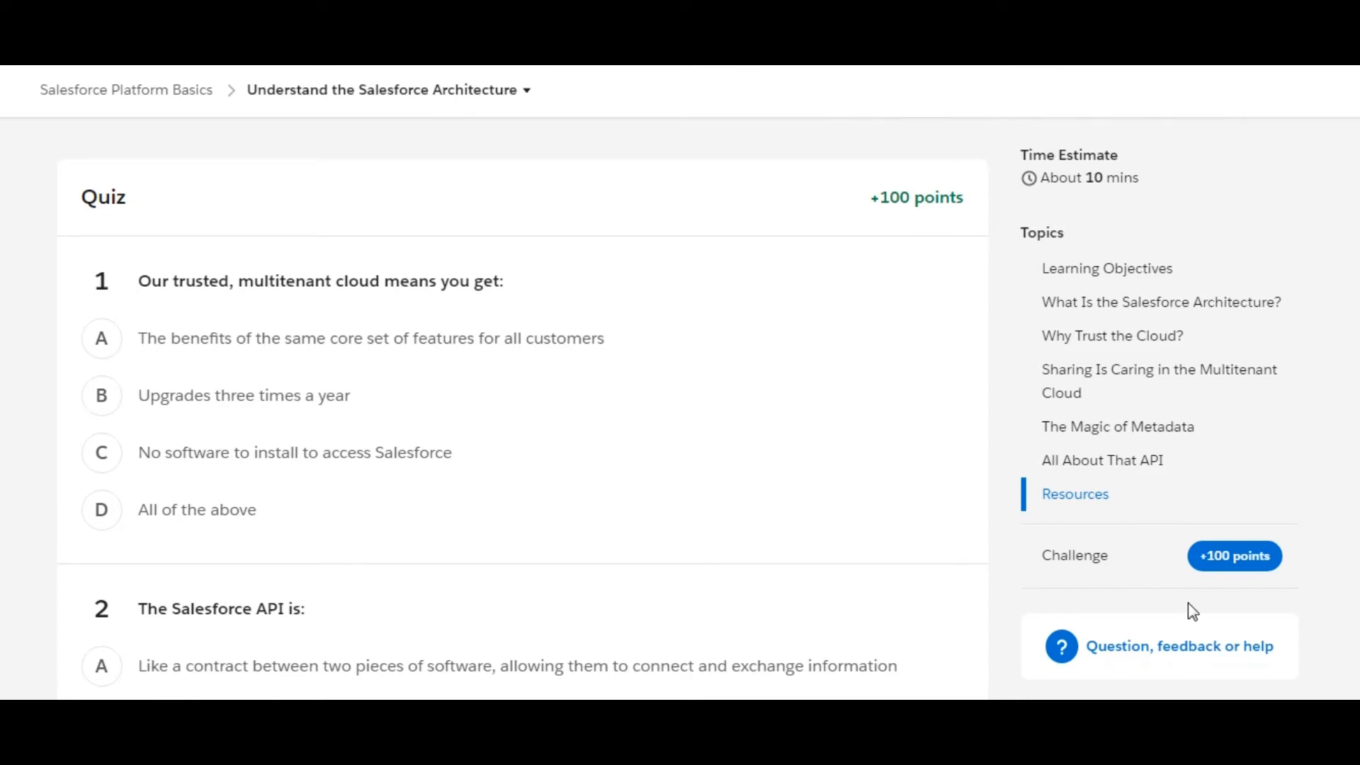
Choose option D, 'All of the above', for question 1 and bring question 2 into view.
left_click(102, 339)
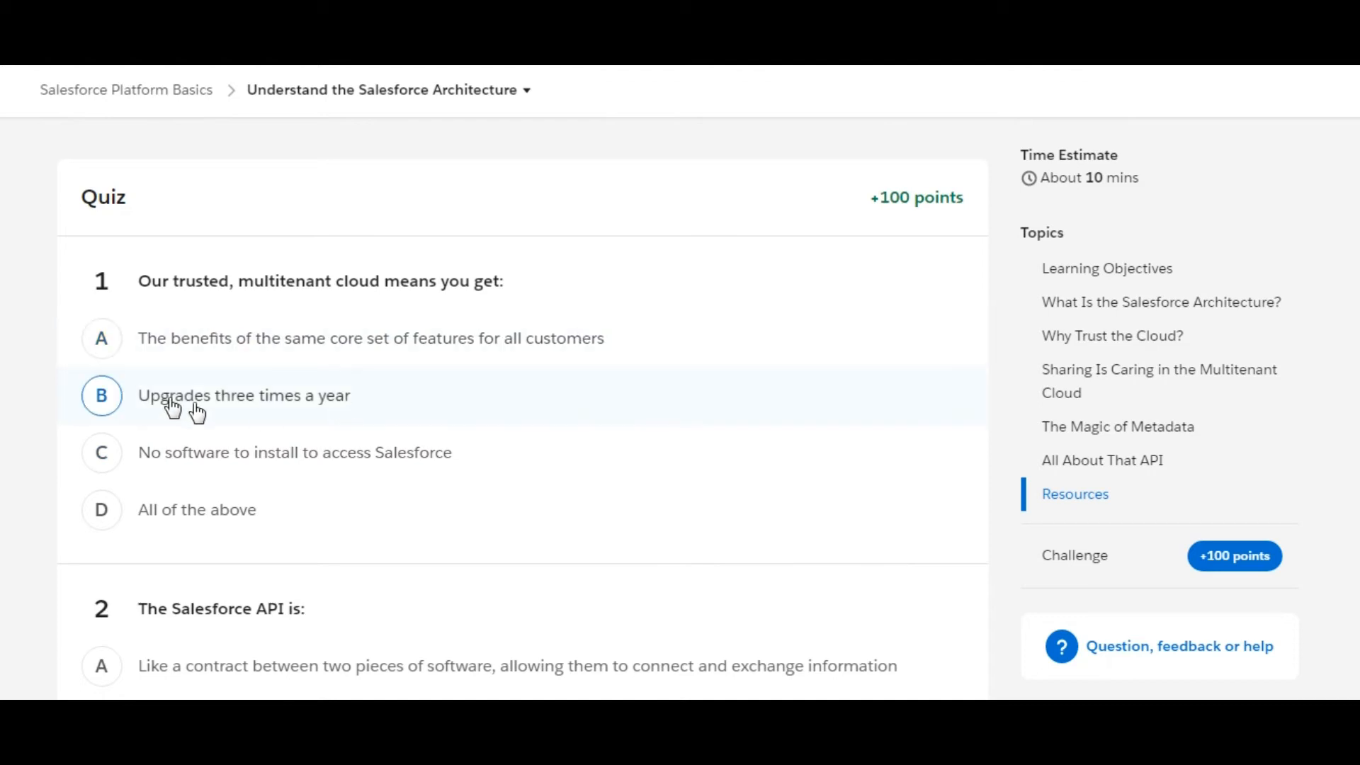
mouse_move(409, 416)
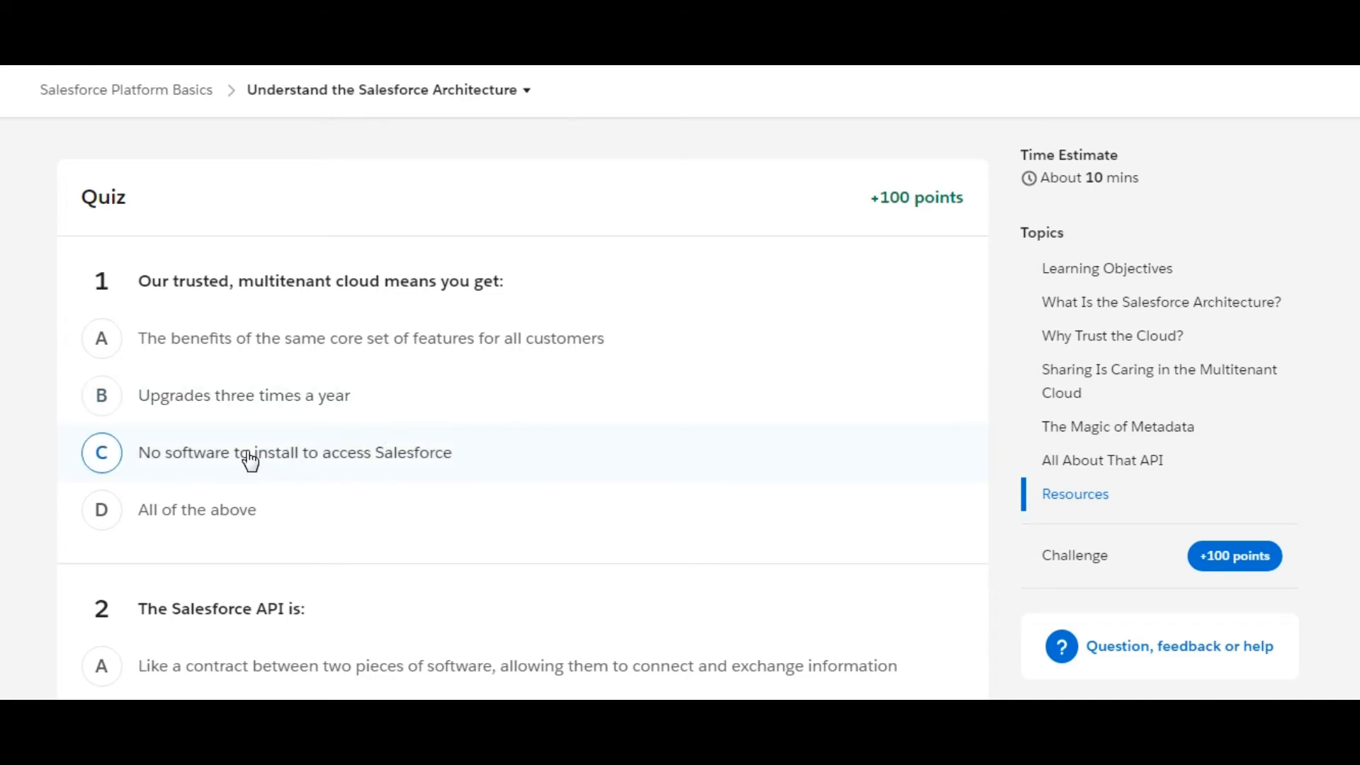
mouse_move(334, 466)
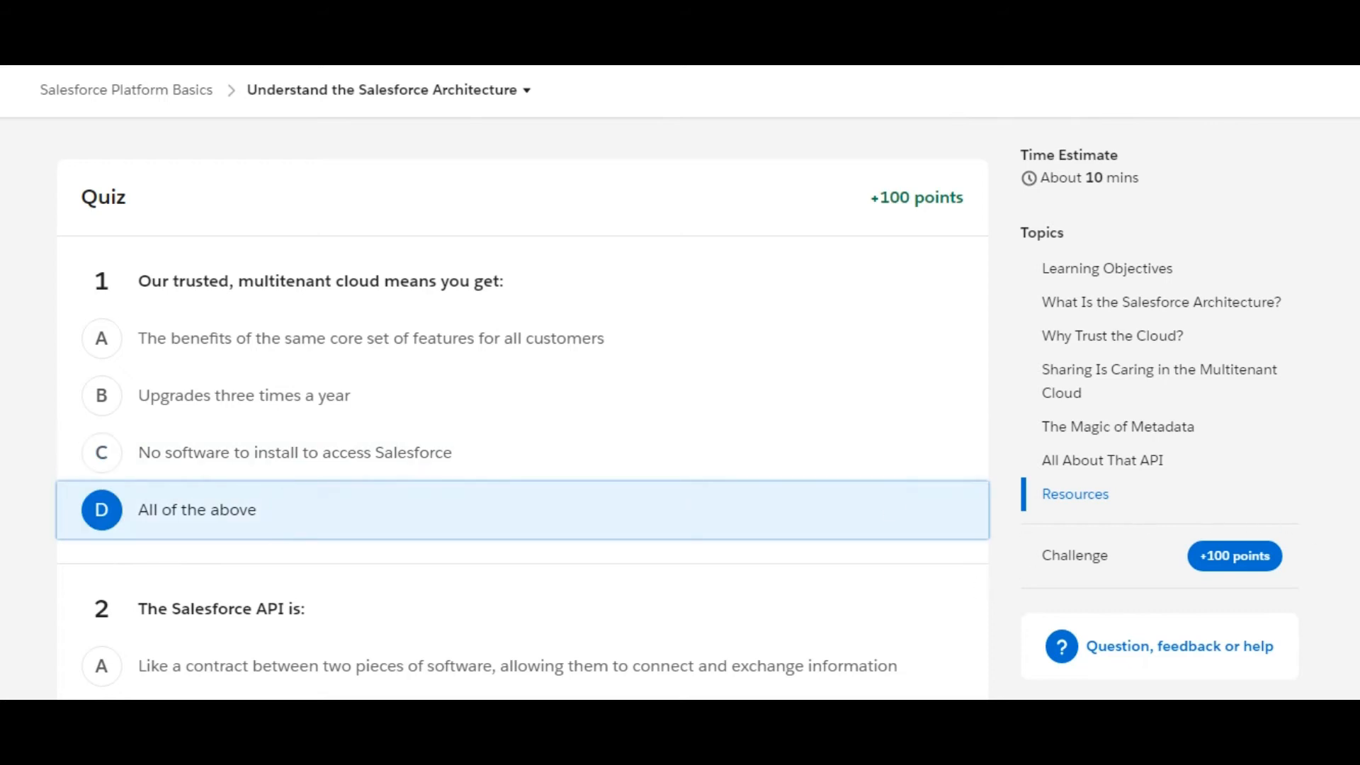
scroll("down", 3)
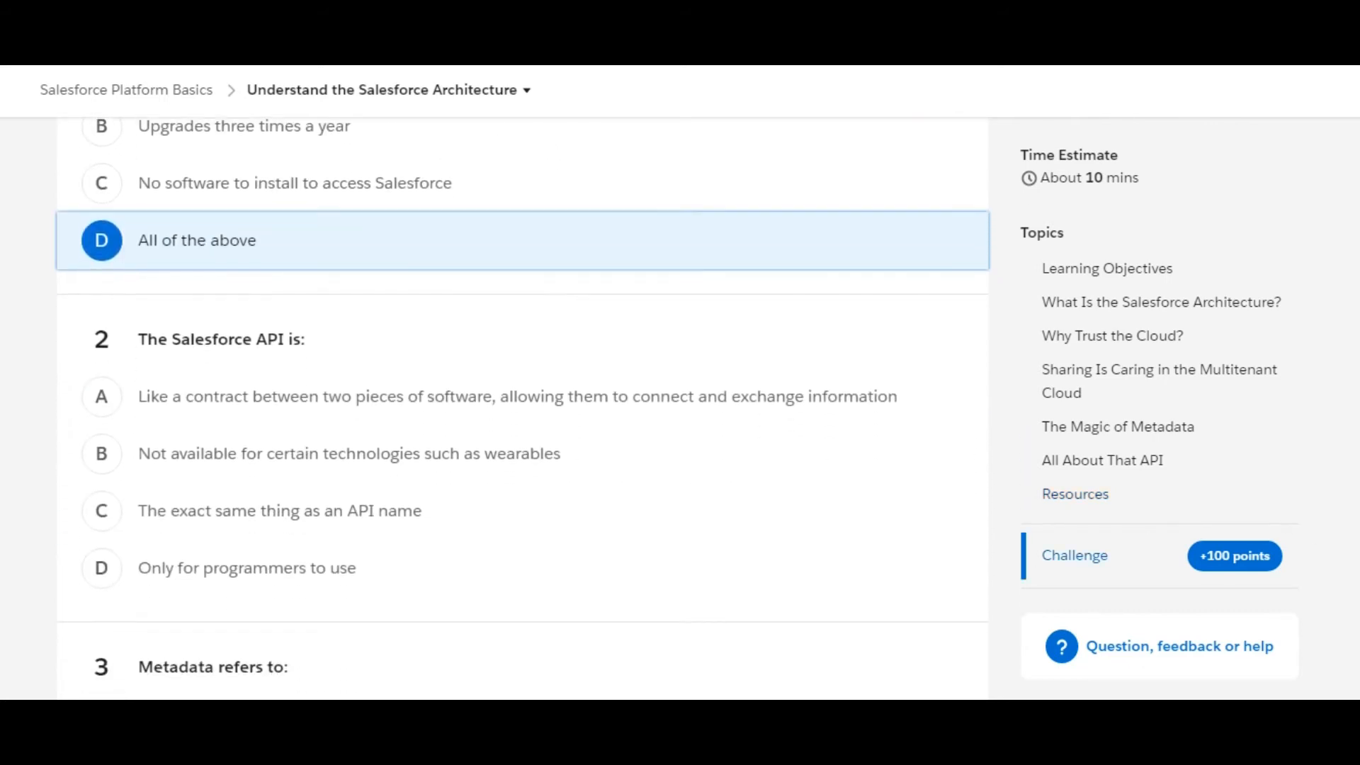
Choose option A, 'Like a contract between two pieces of software', for question 2.
scroll("down", 3)
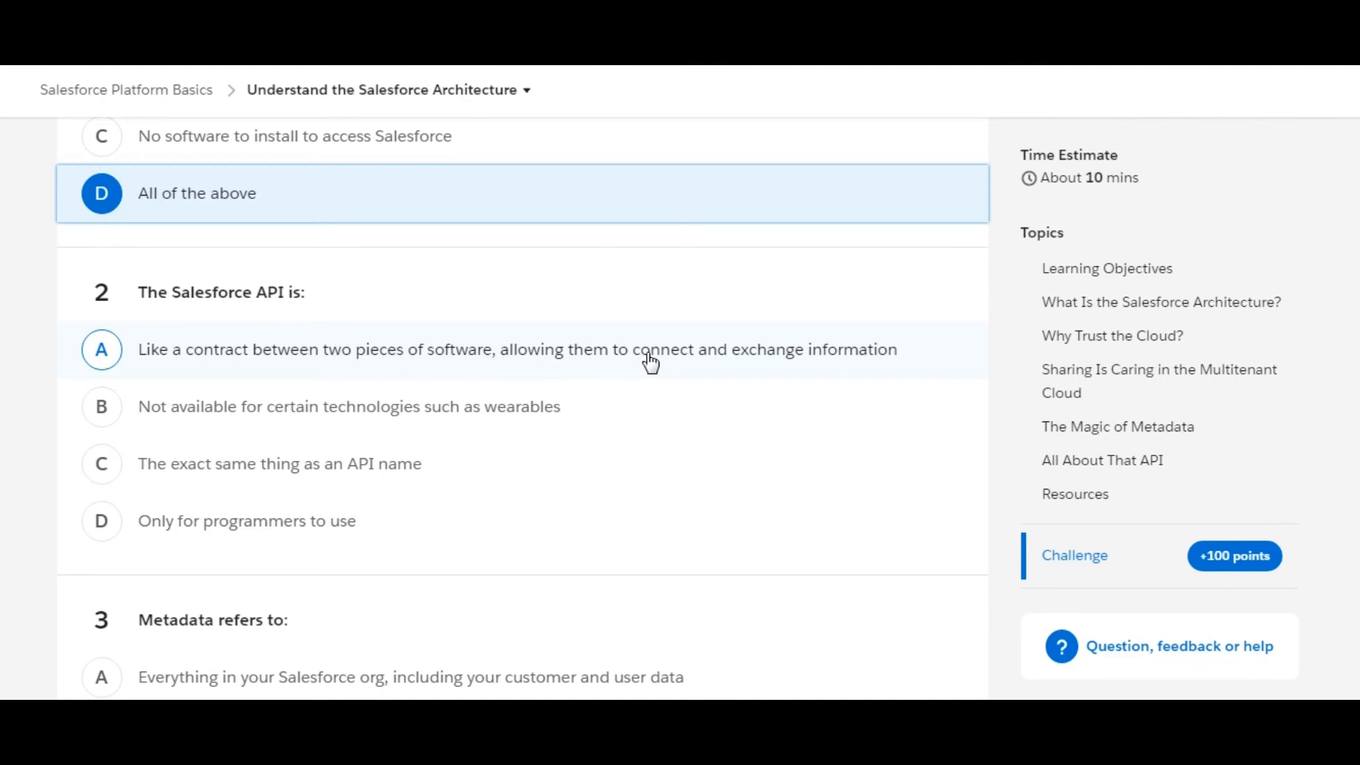
mouse_move(335, 359)
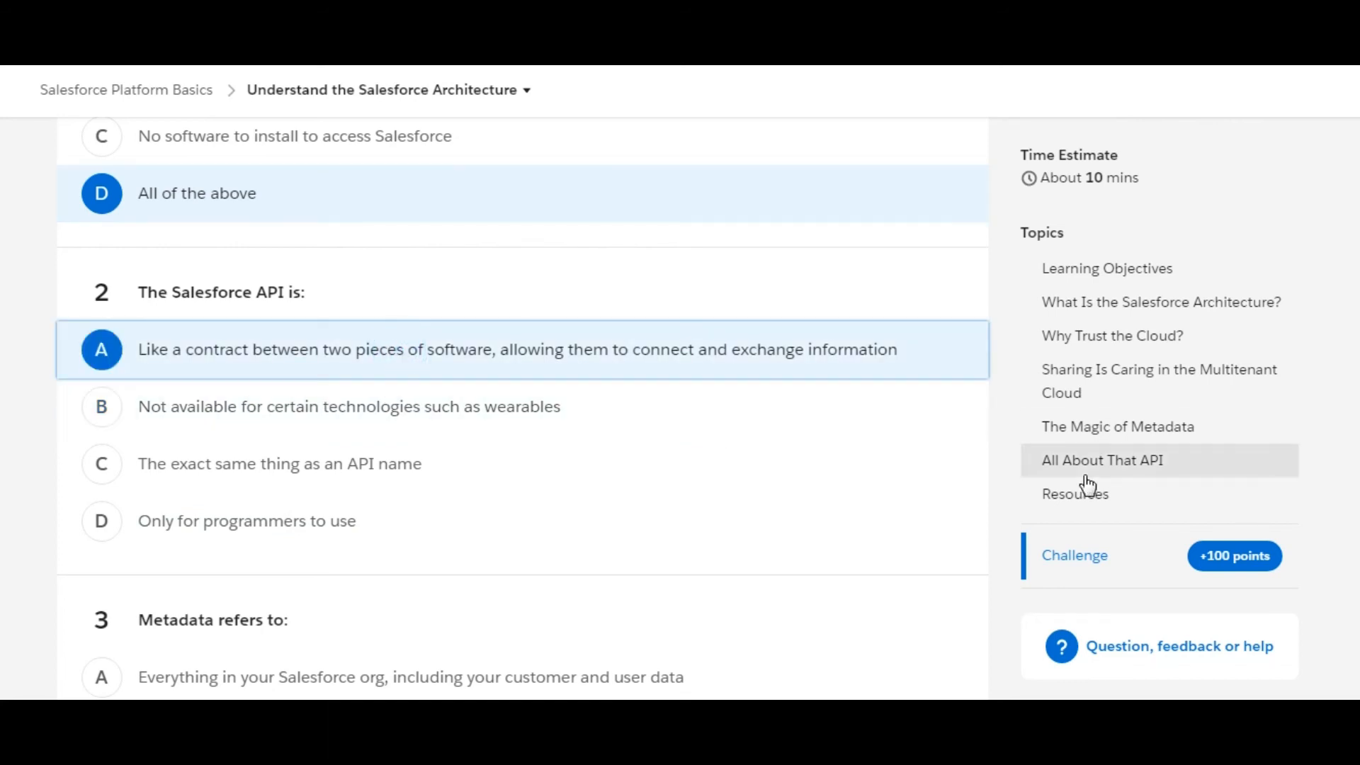
scroll("down", 3)
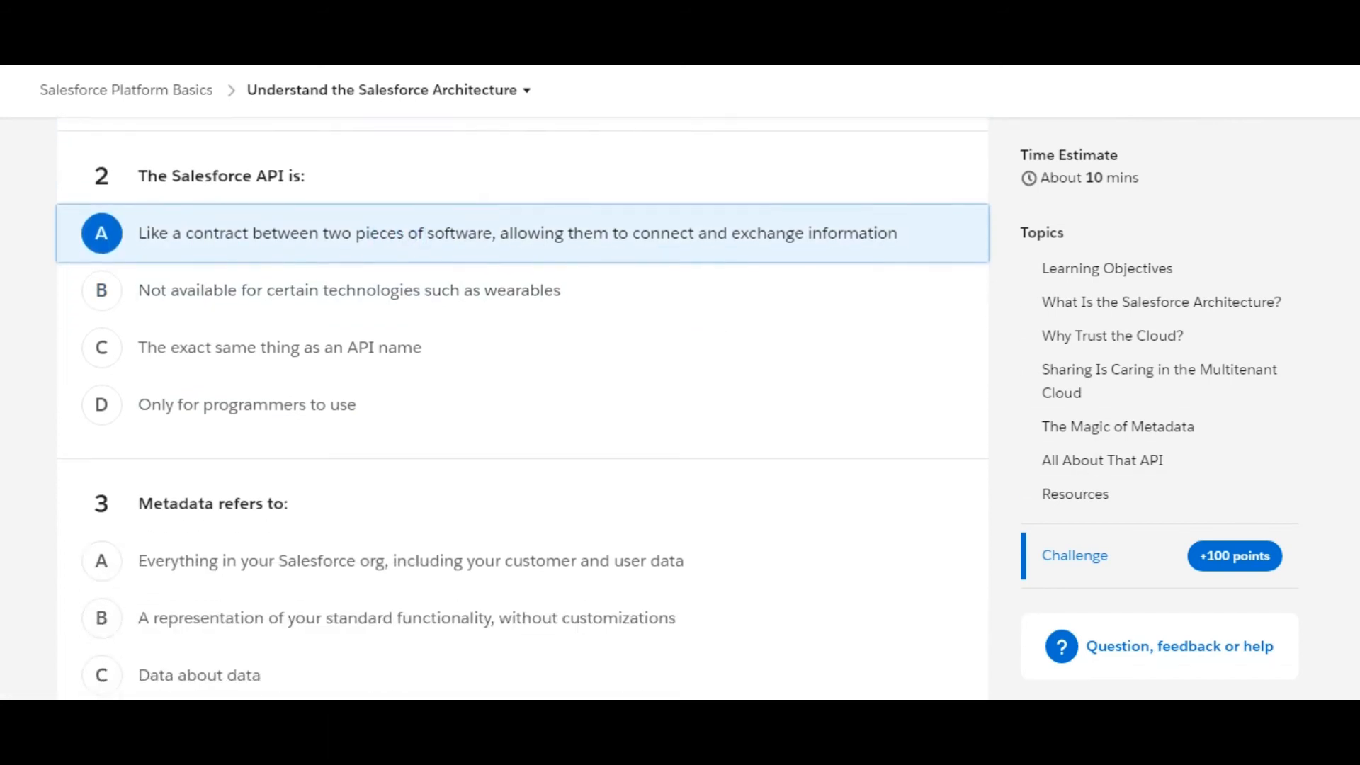
Choose 'Data about data' for question 3 and check the quiz to earn 100 points.
scroll("down", 3)
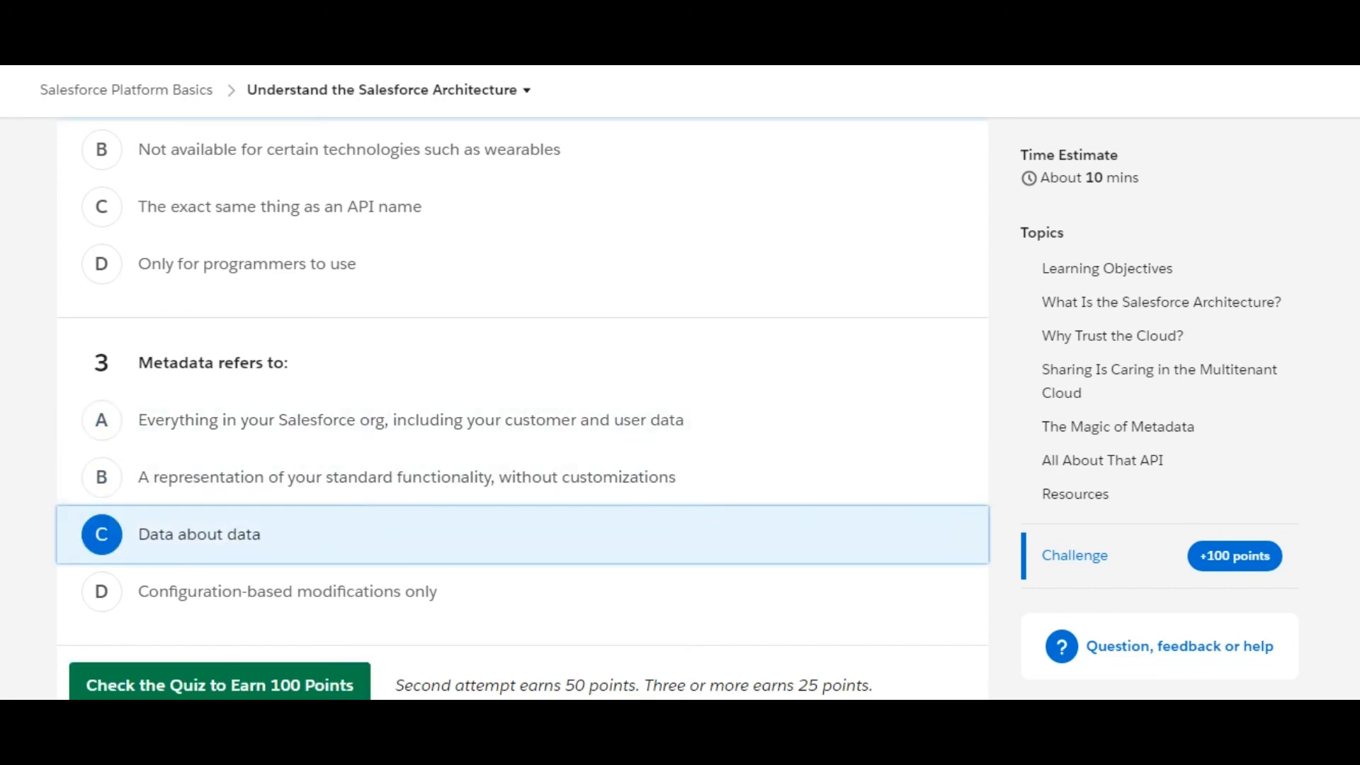
scroll("down", 3)
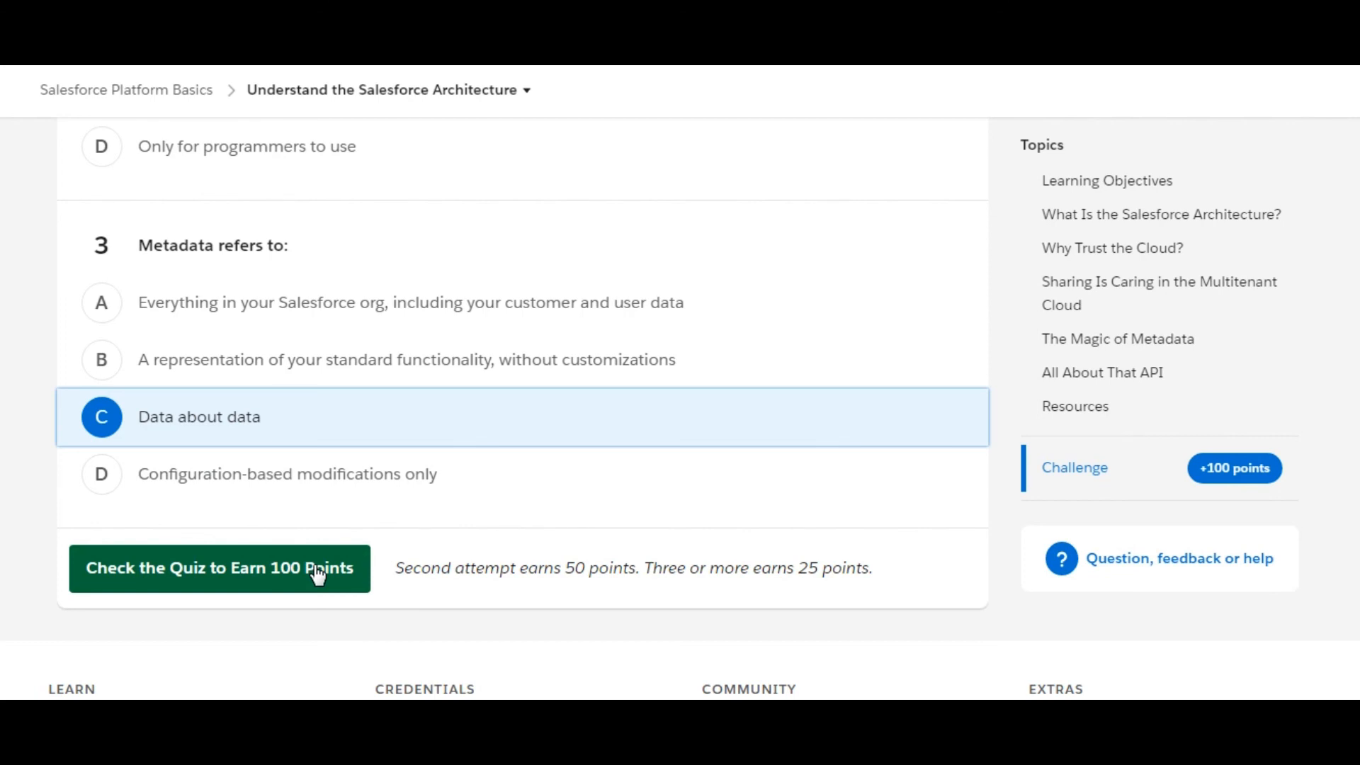
left_click(218, 567)
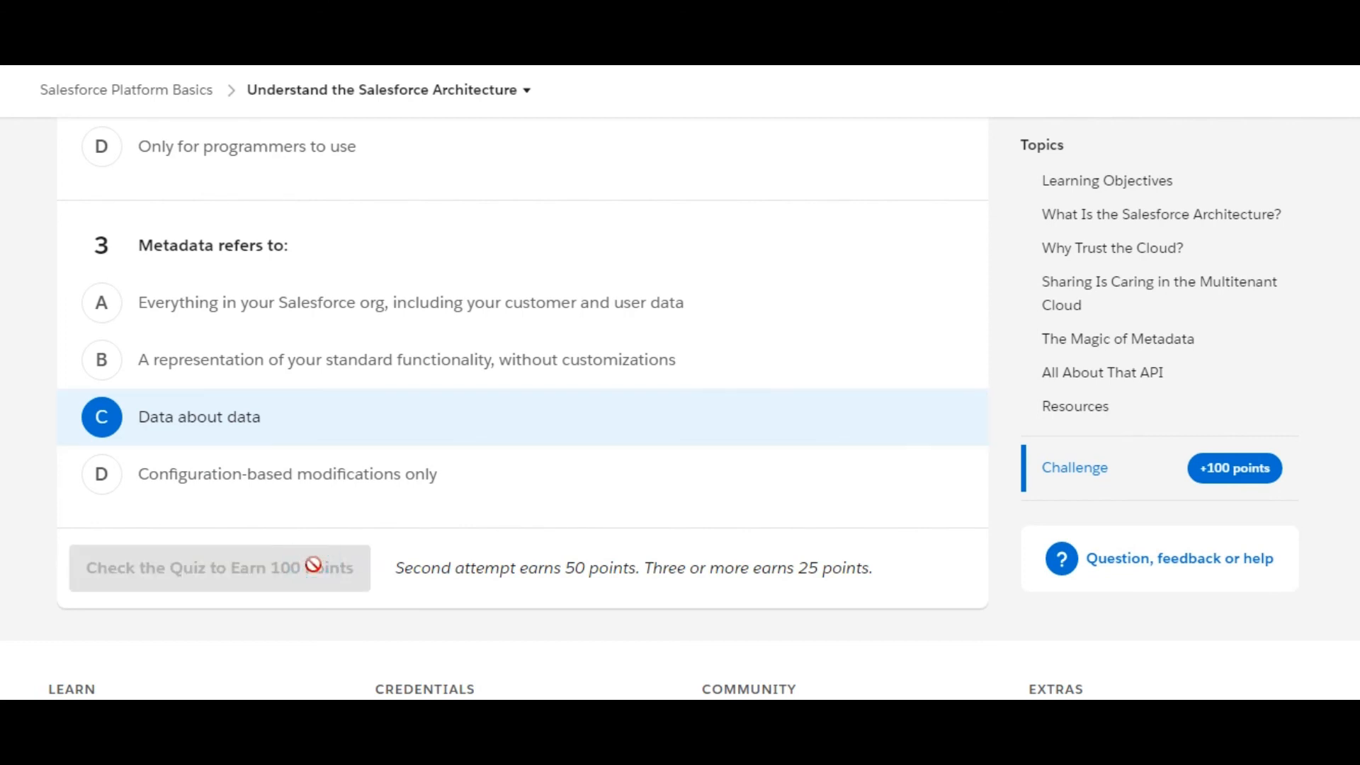
left_click(218, 567)
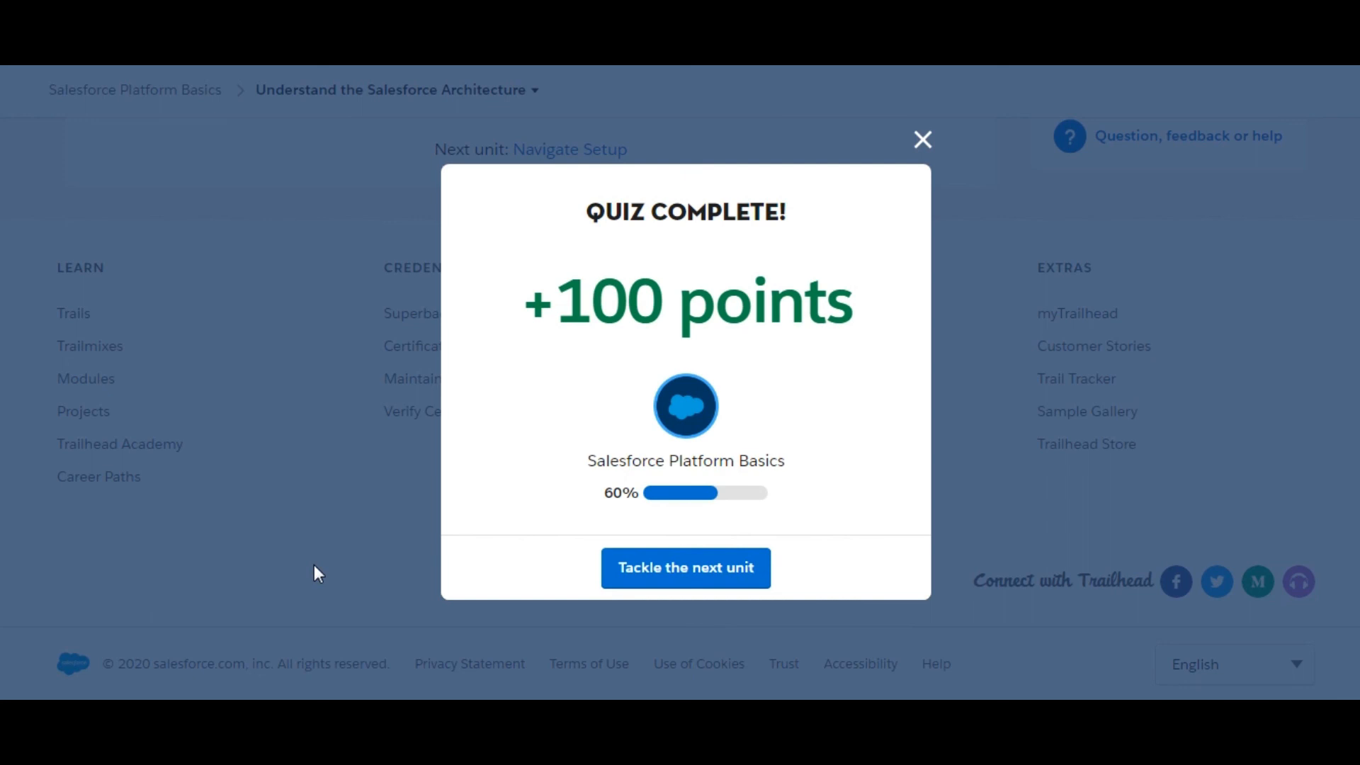
mouse_move(679, 502)
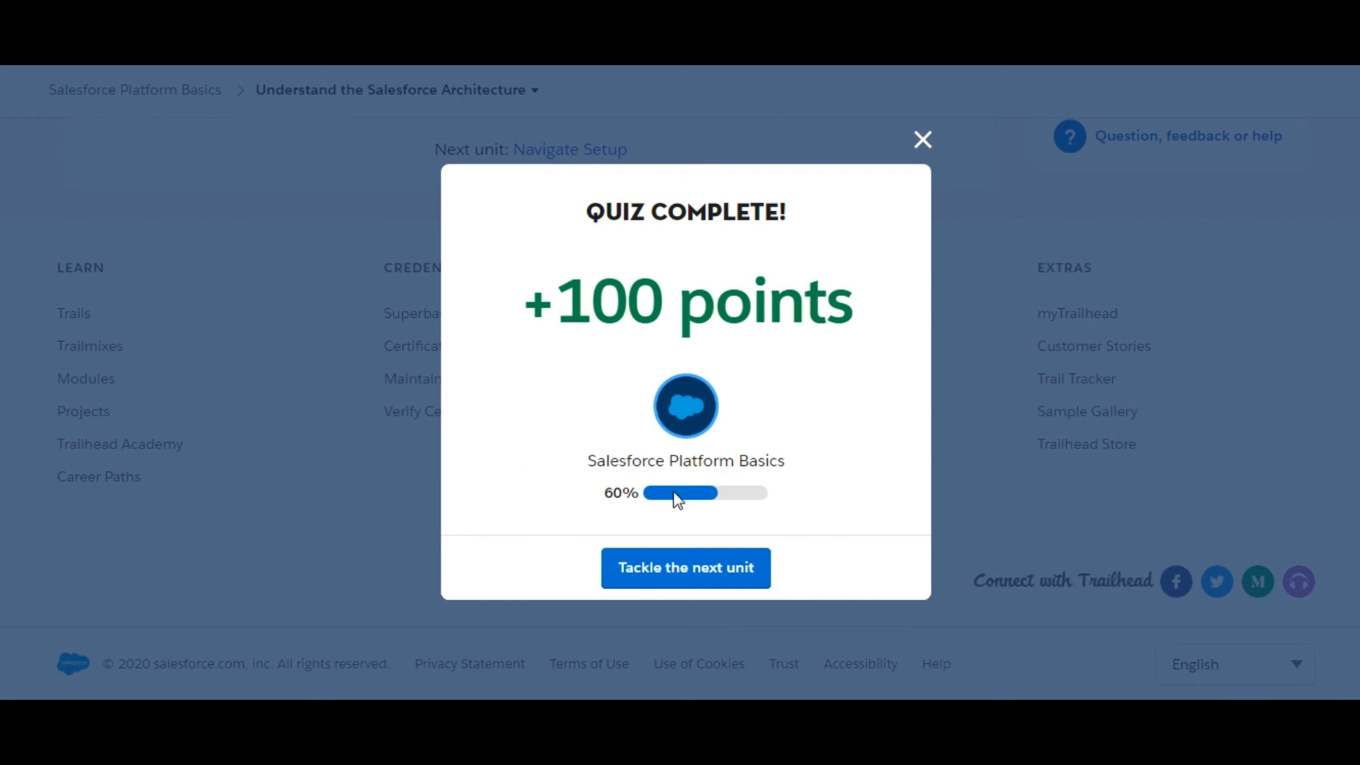
mouse_move(890, 512)
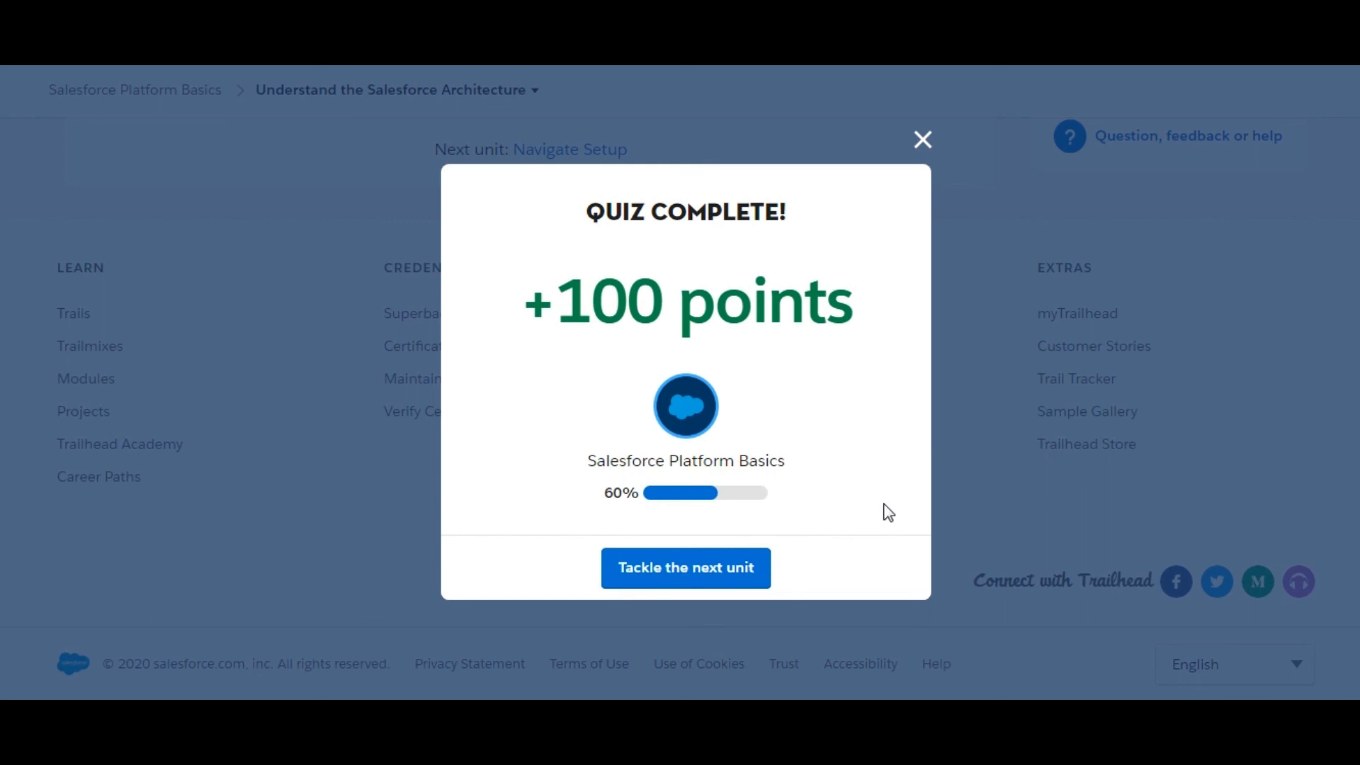